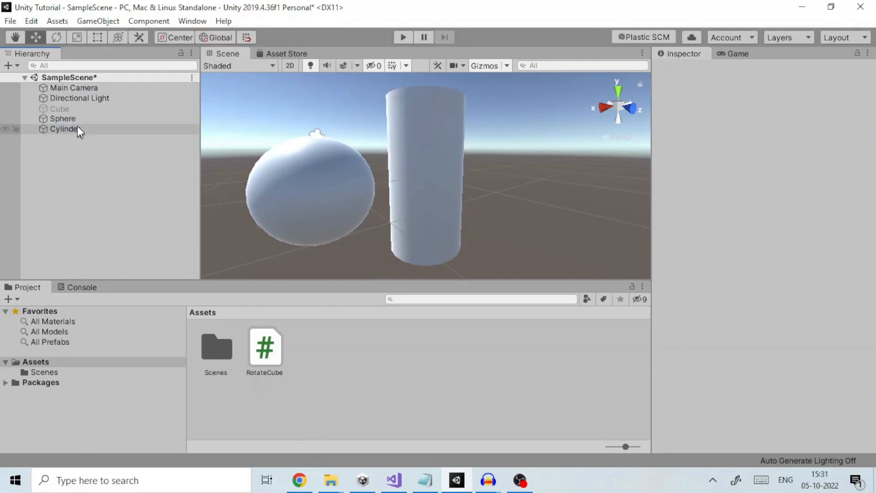
- Drag the scene's Cylinder into the Assets folder to save it as a prefab
click(63, 129)
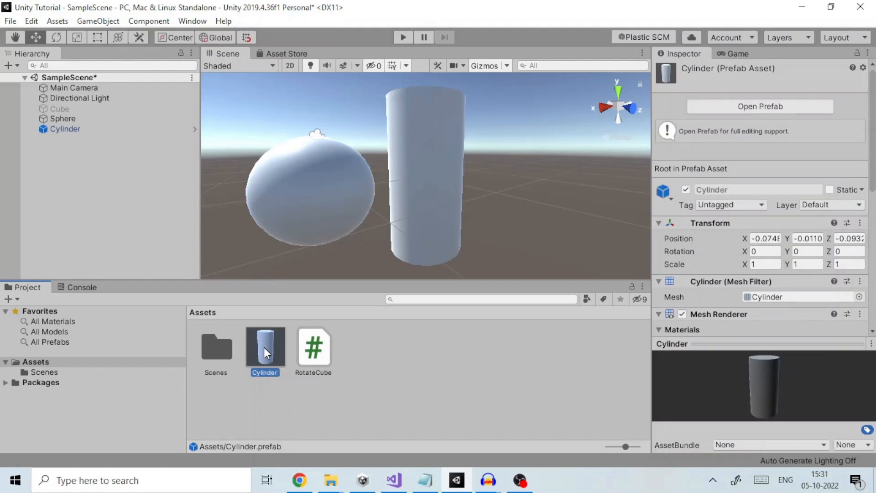
mouse_move(290, 410)
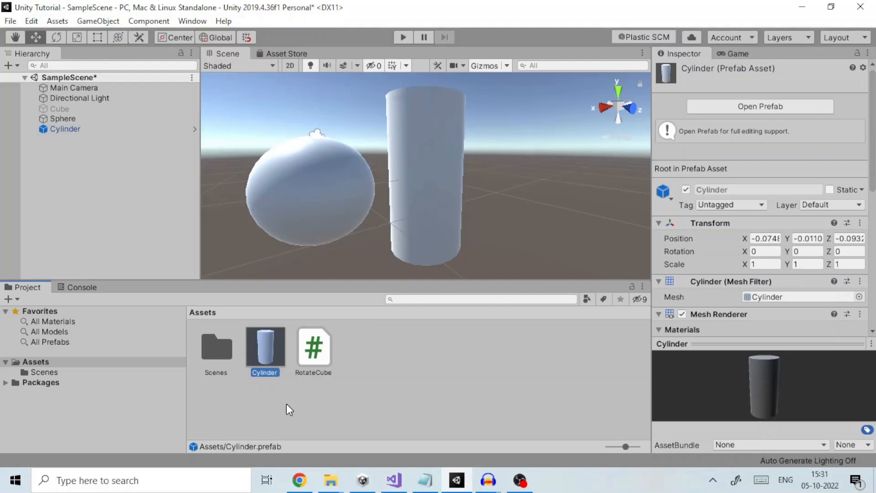
mouse_move(671, 130)
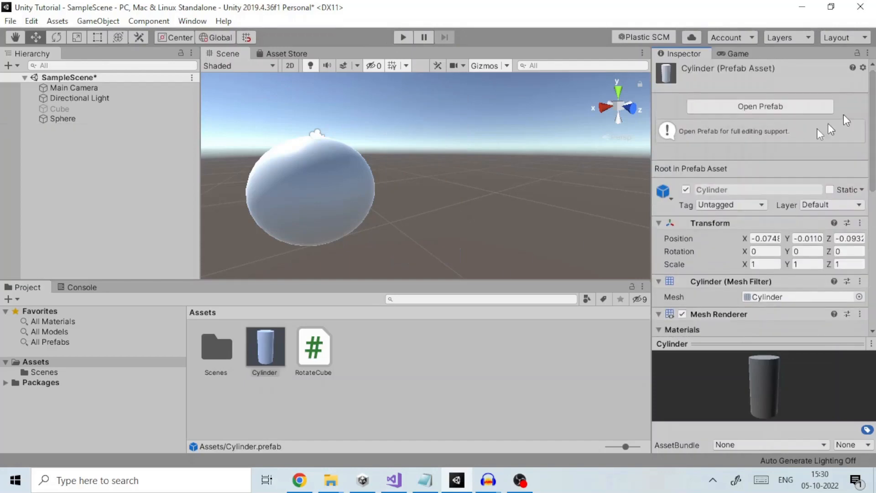
- Place two Cylinder prefab instances in the scene and select the Cylinder prefab asset
click(265, 372)
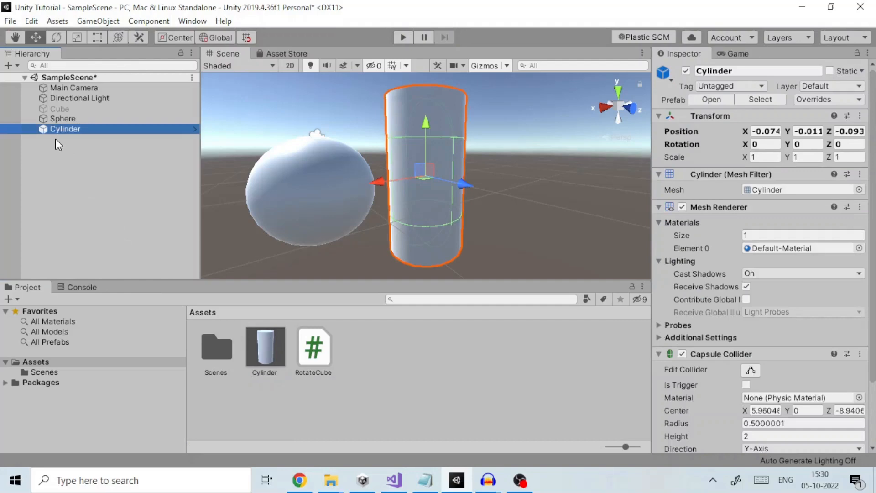
click(264, 346)
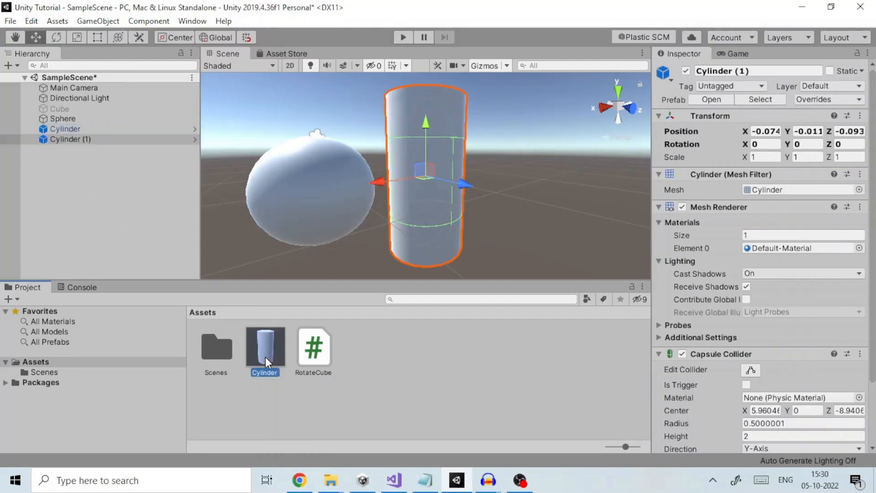
click(265, 346)
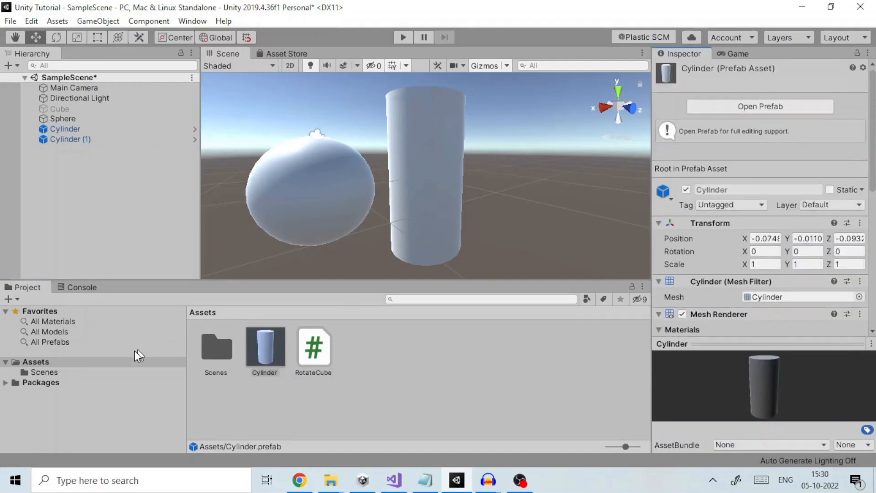
click(62, 119)
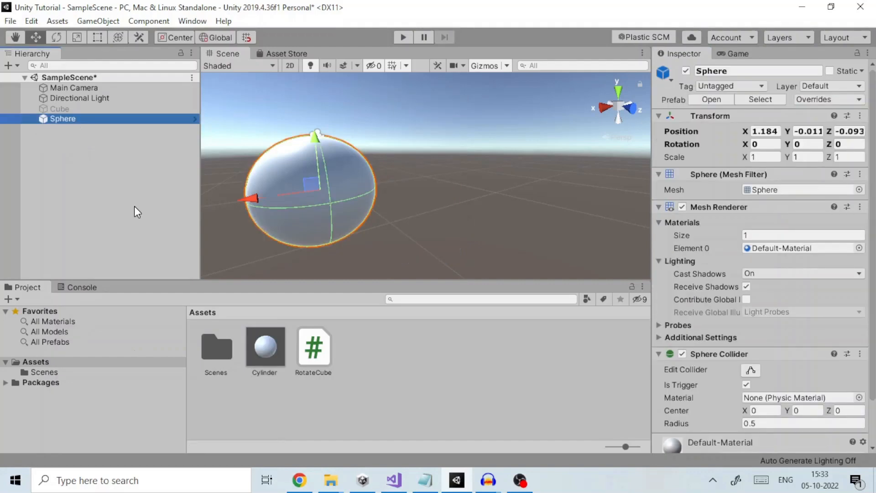
mouse_move(238, 302)
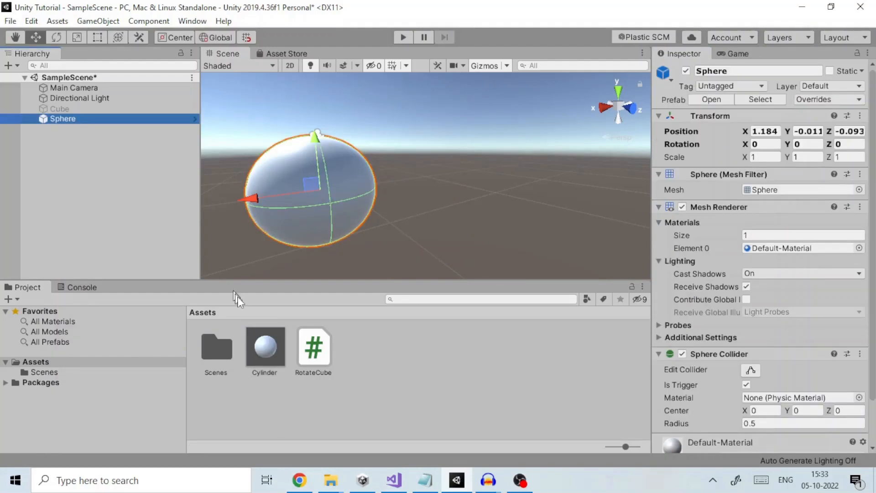
- Select the Cylinder prefab in Assets to view its Sphere mesh in the Inspector
click(264, 345)
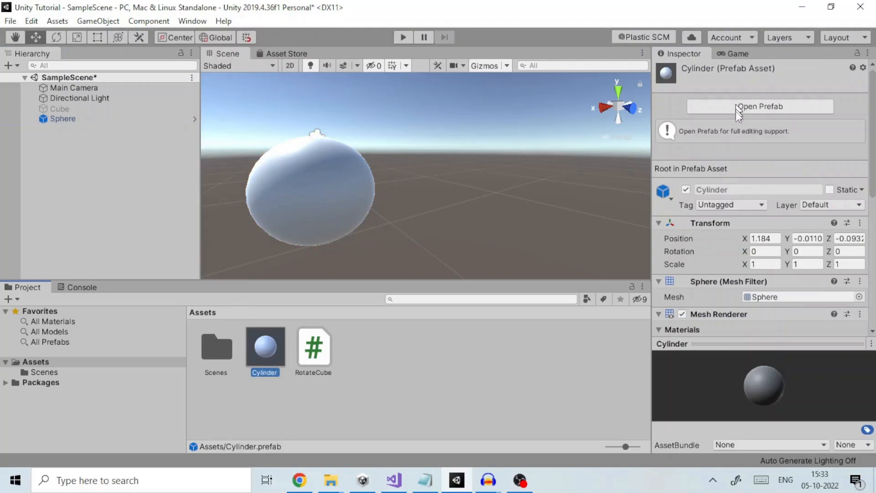
mouse_move(790, 125)
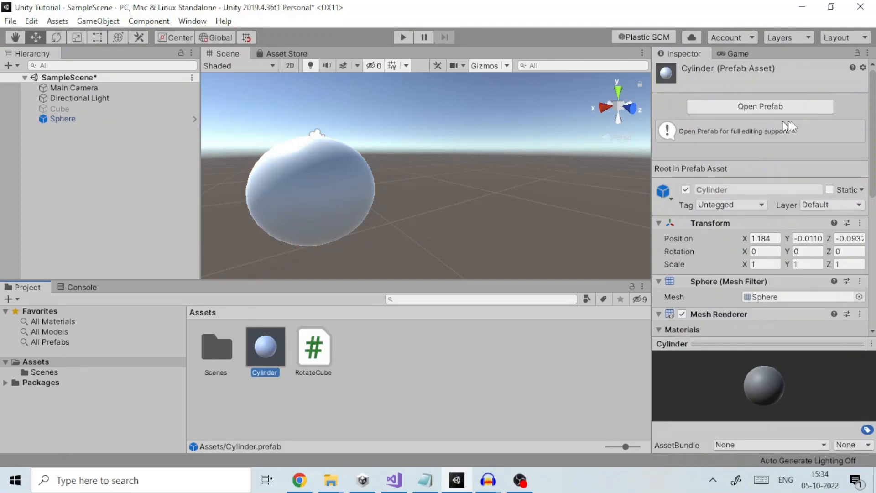